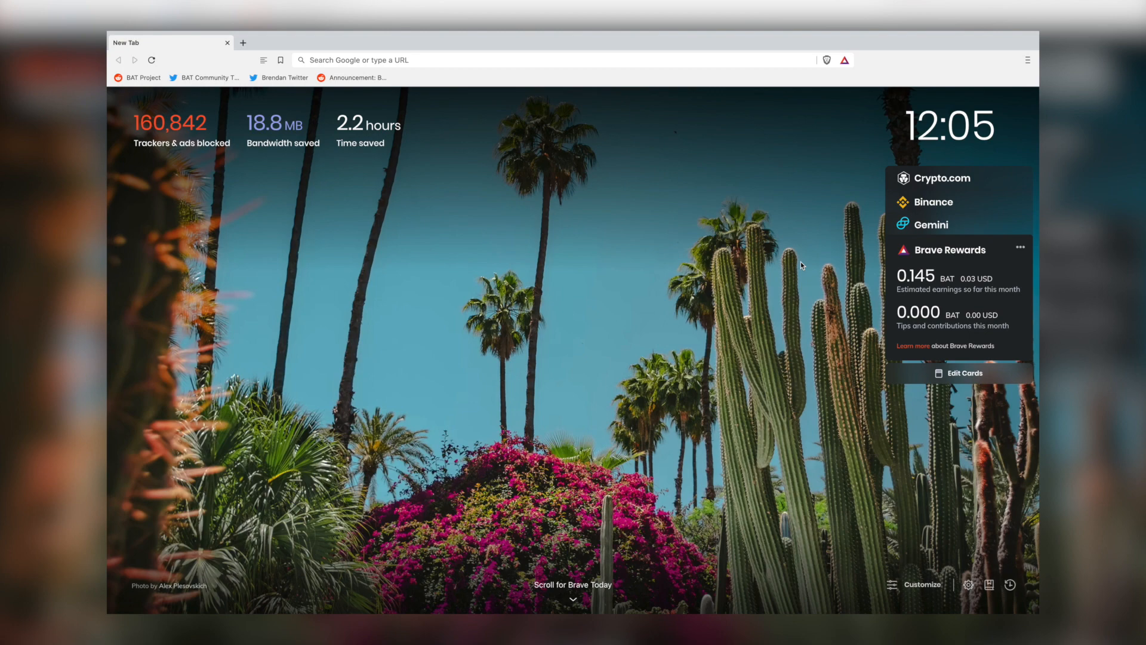
Scroll past the Brave Today stories, then open All sources in Customize Dashboard
scroll(down, 3)
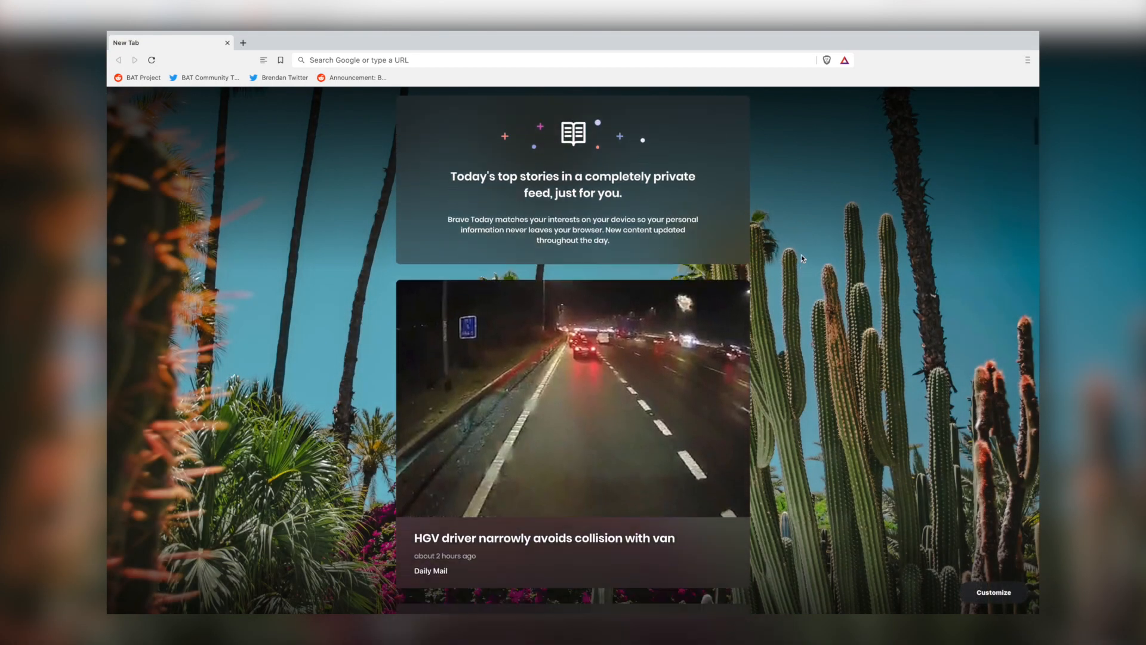
scroll(down, 3)
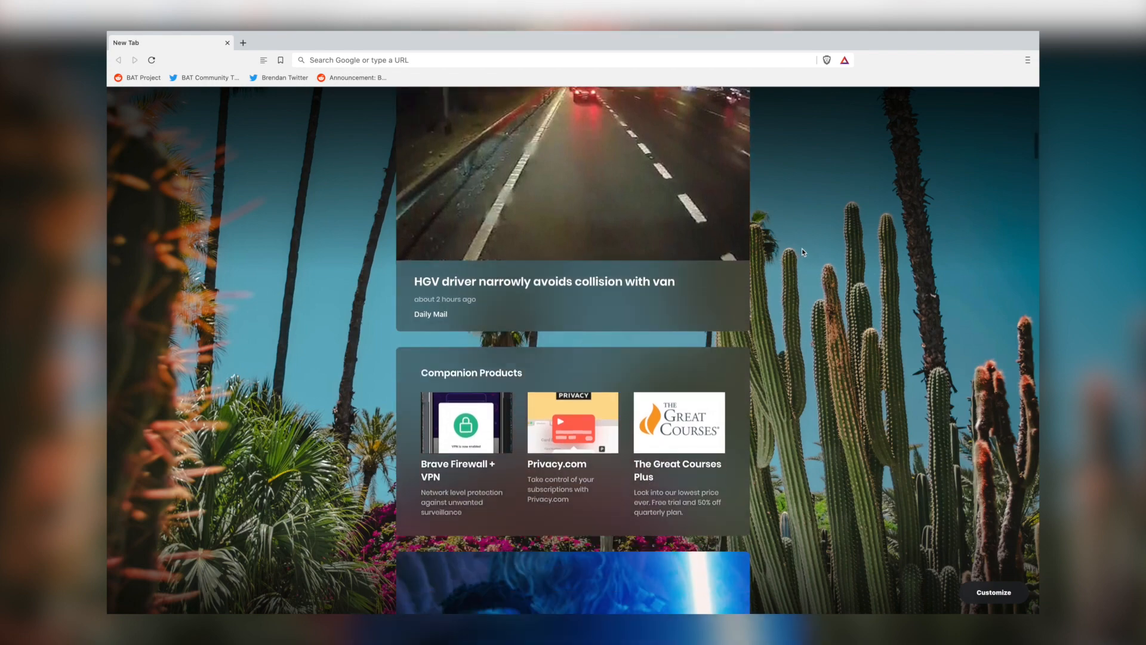
scroll(down, 3)
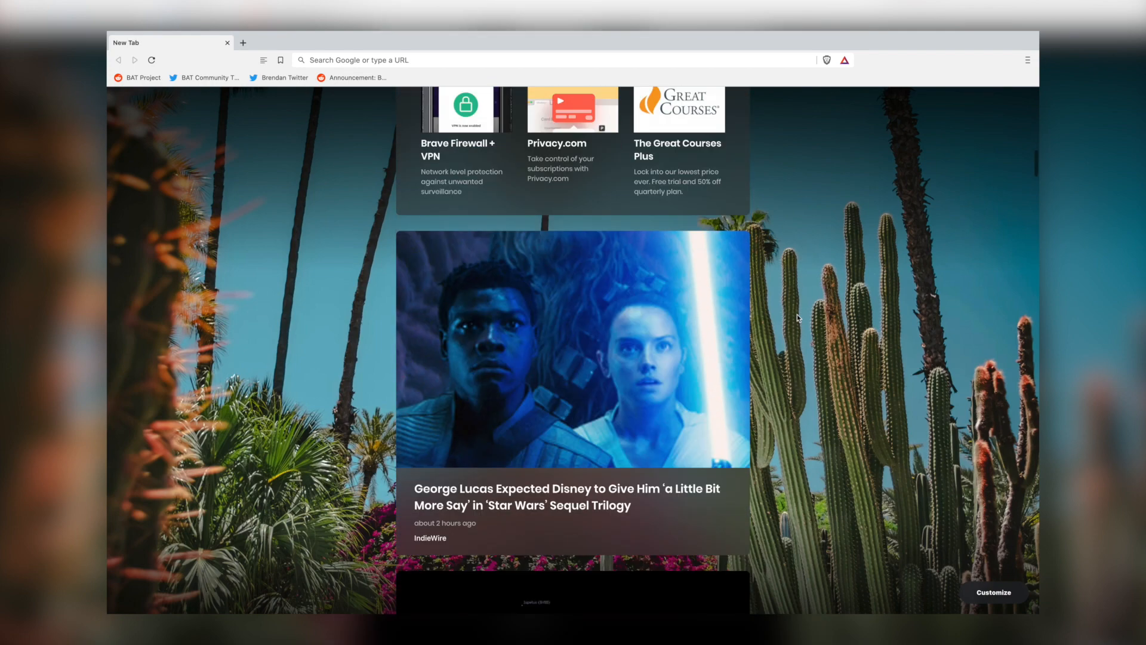
scroll(down, 3)
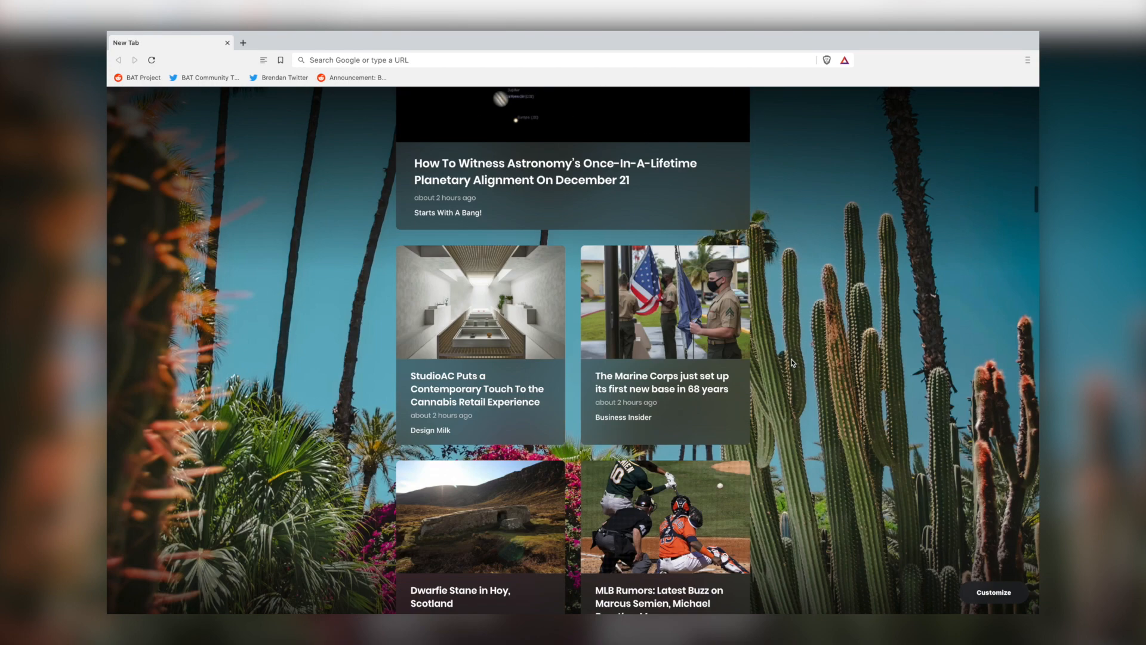
scroll(down, 3)
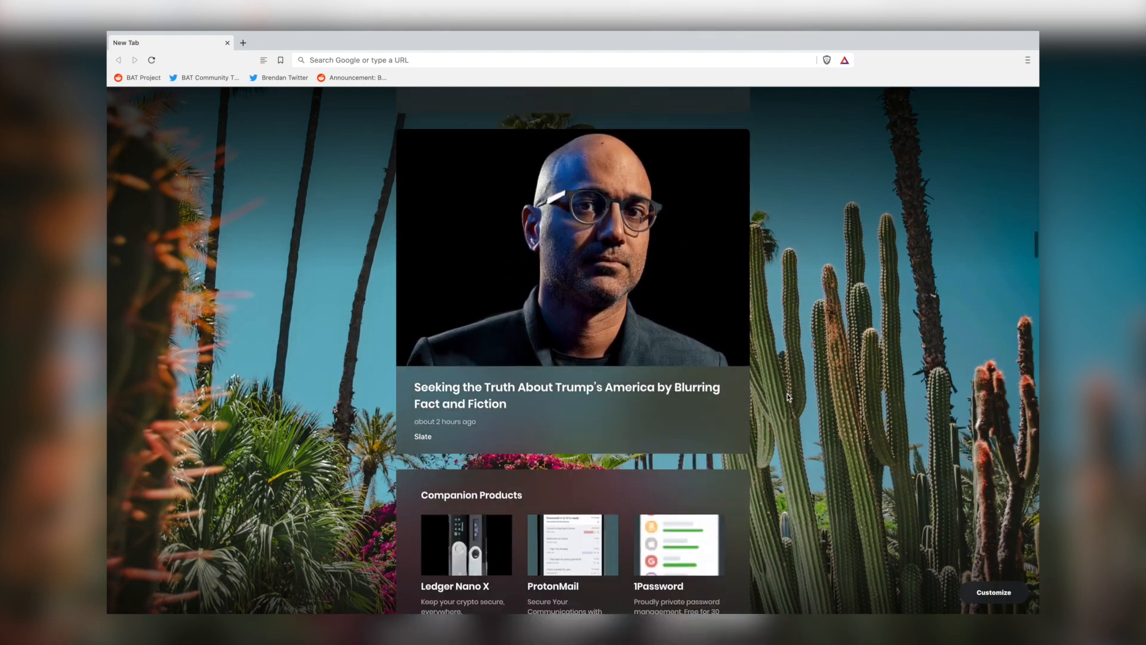
scroll(down, 3)
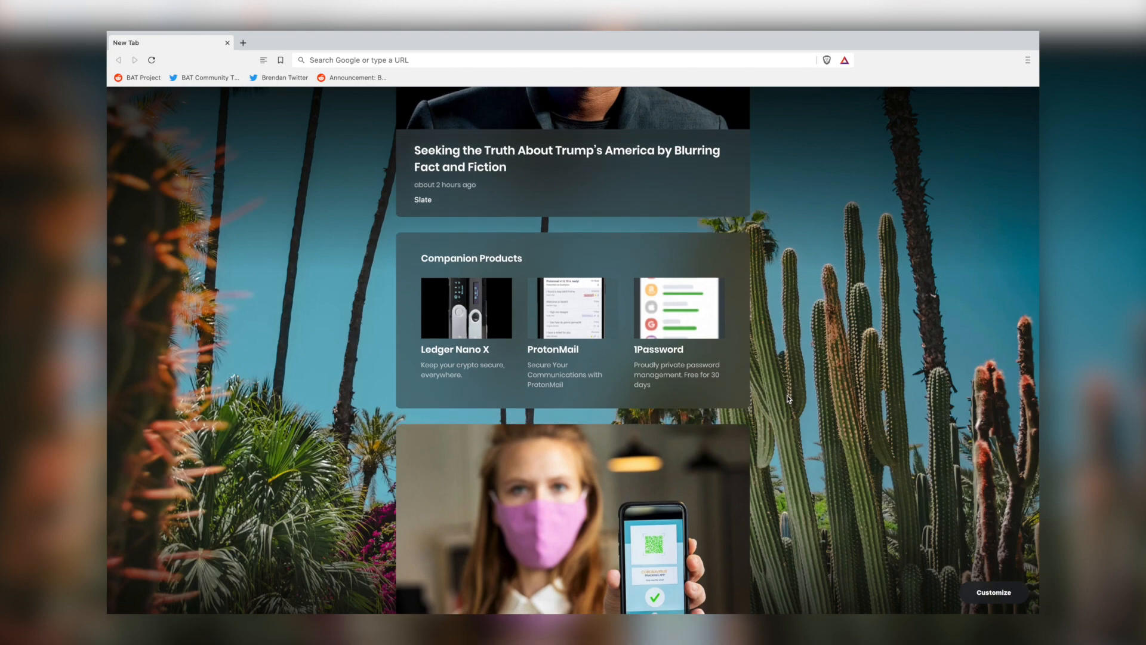
scroll(down, 3)
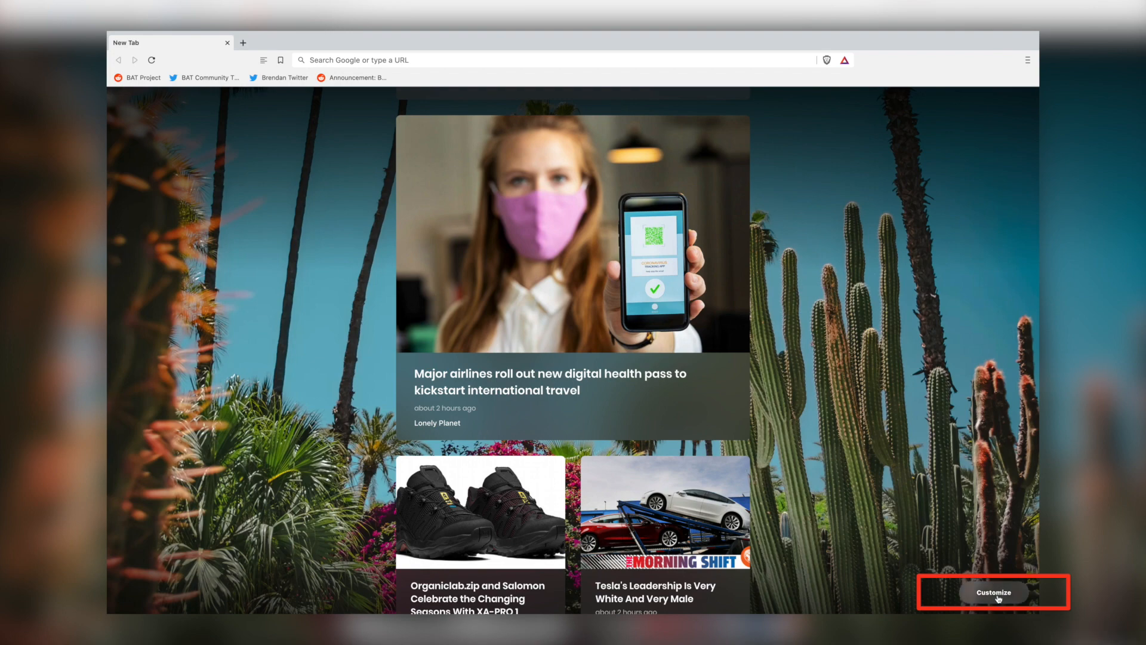
click(992, 592)
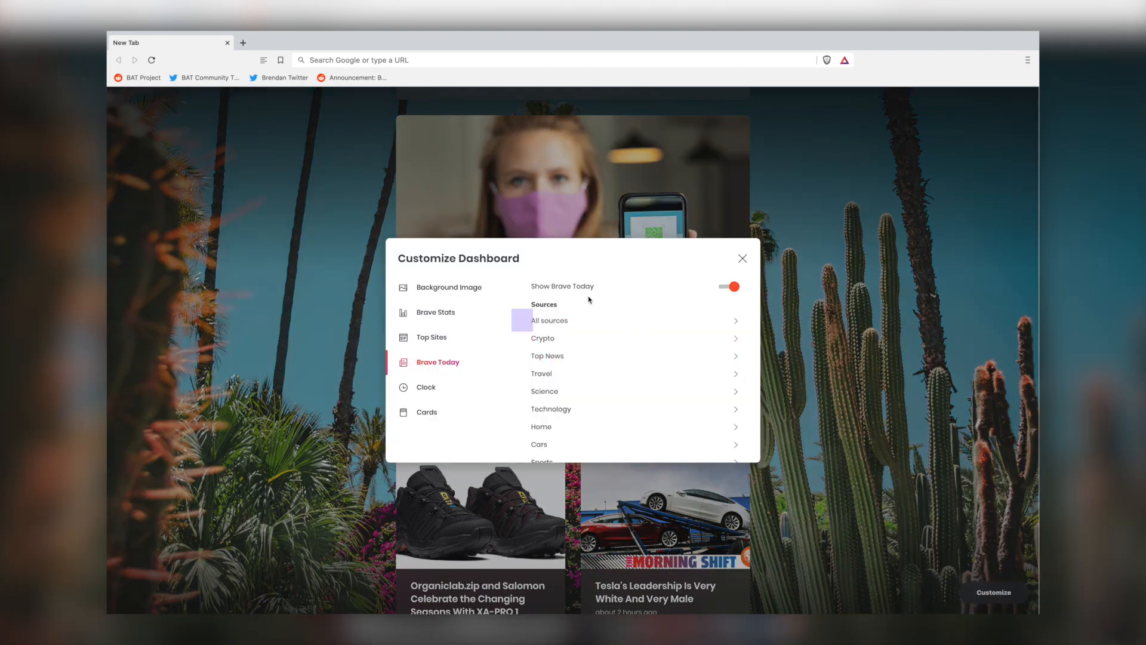
click(548, 320)
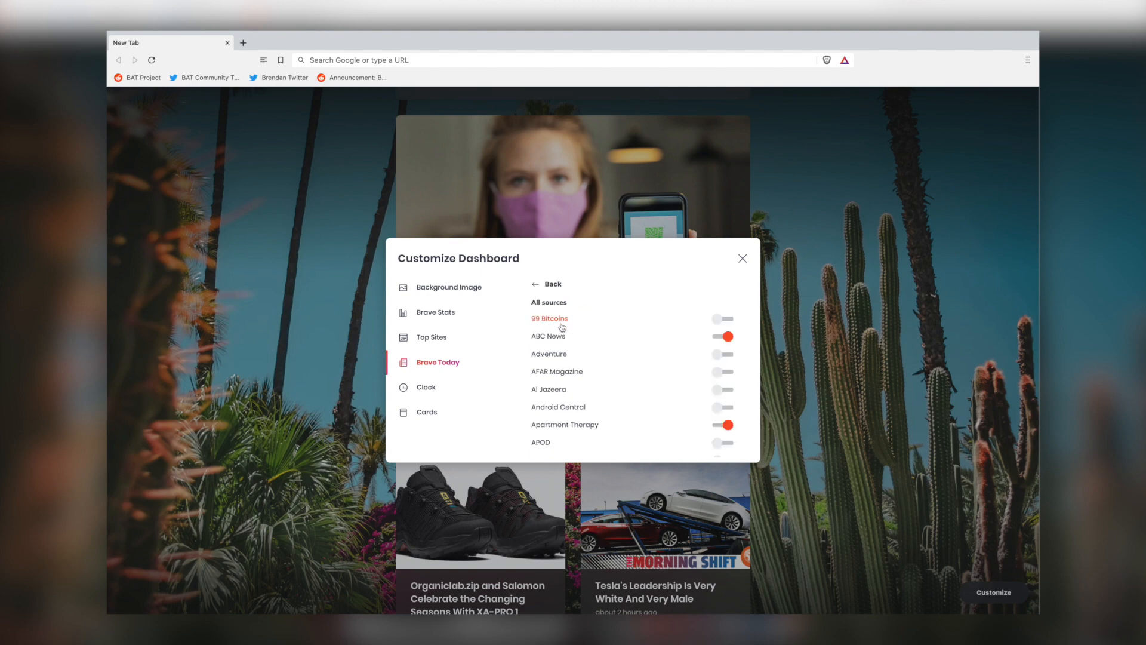
scroll(down, 3)
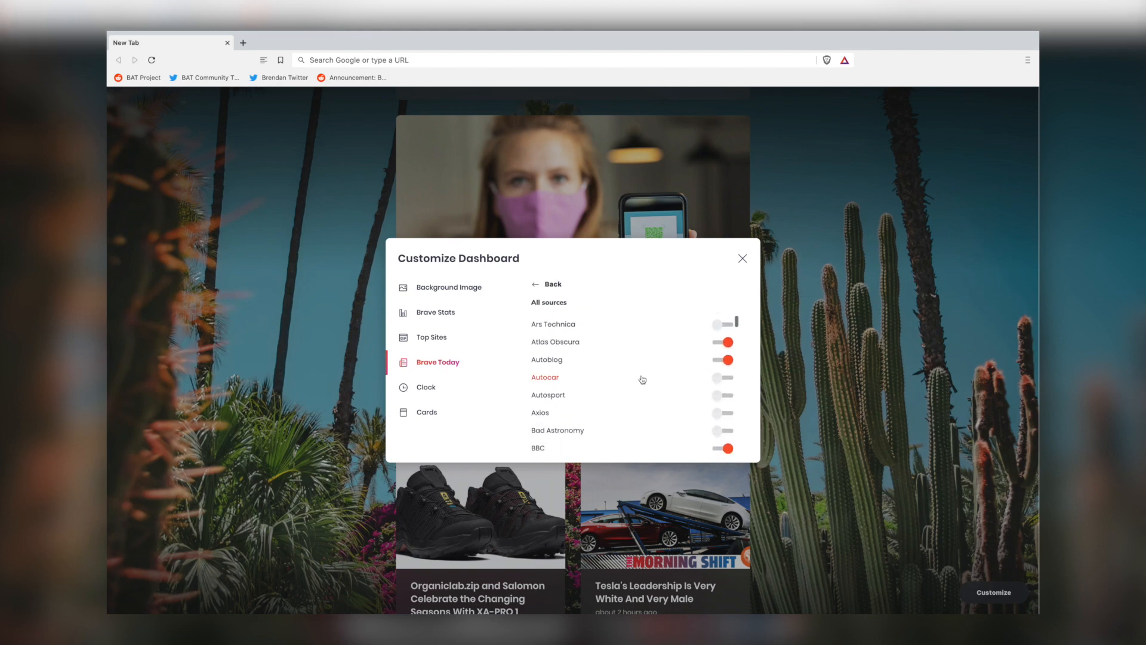
scroll(down, 3)
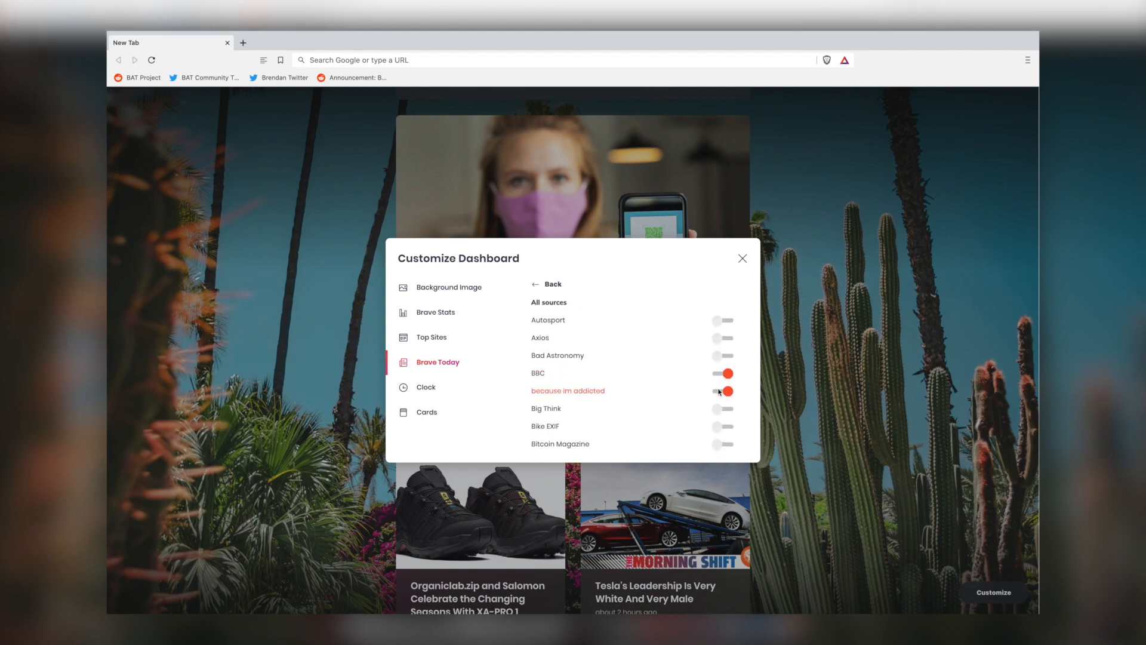
scroll(down, 3)
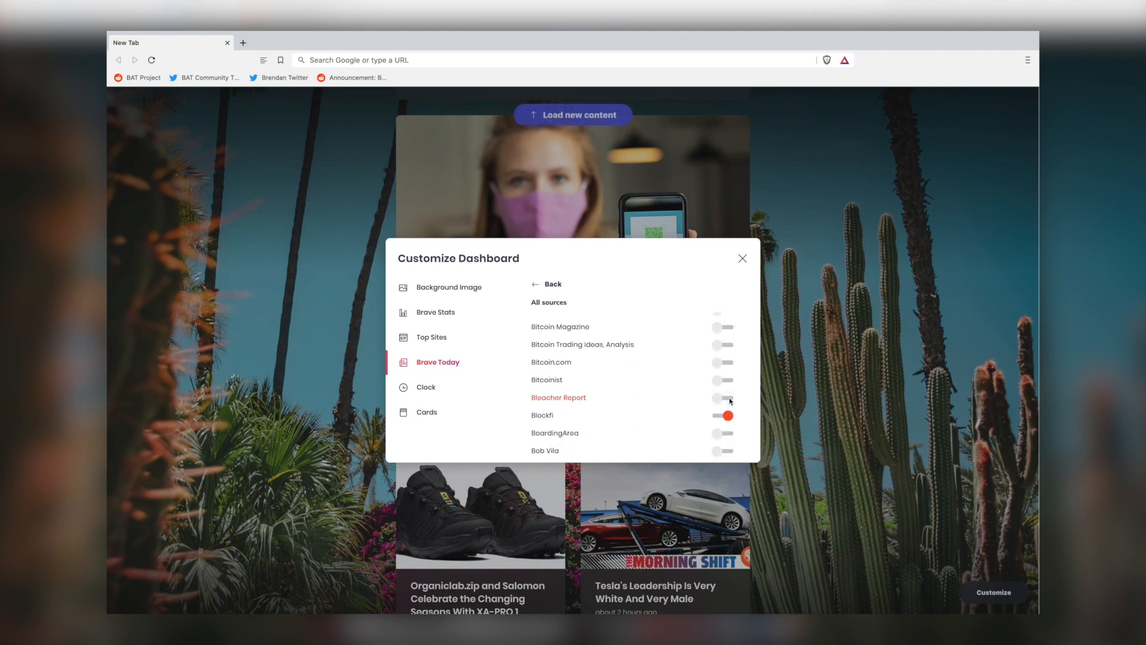
scroll(down, 3)
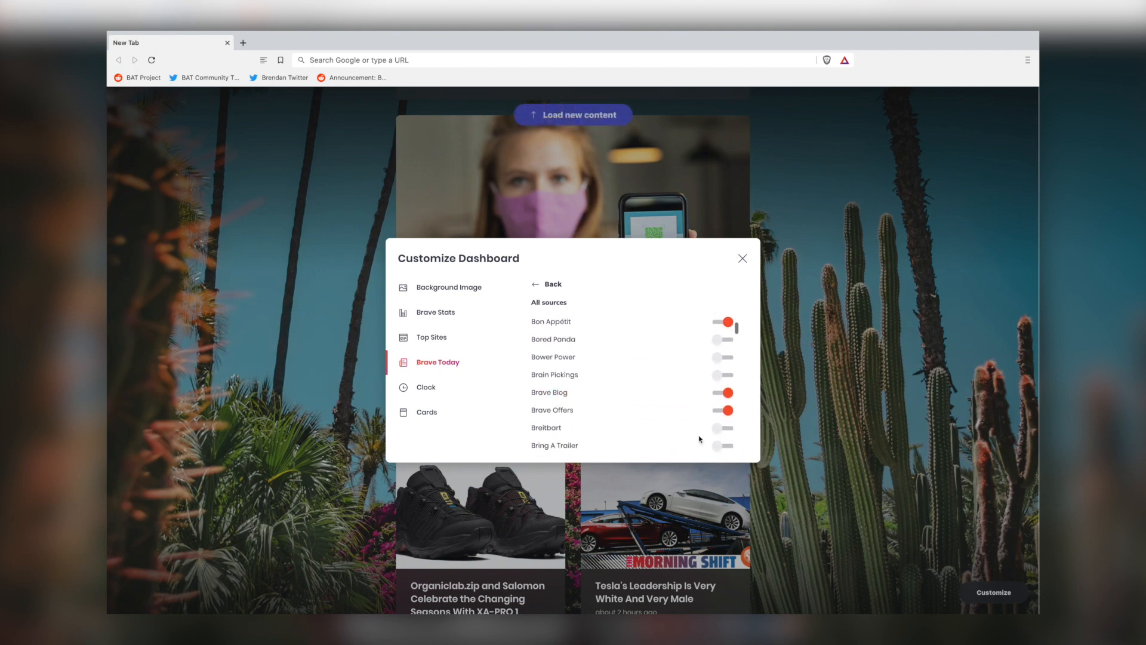
scroll(down, 3)
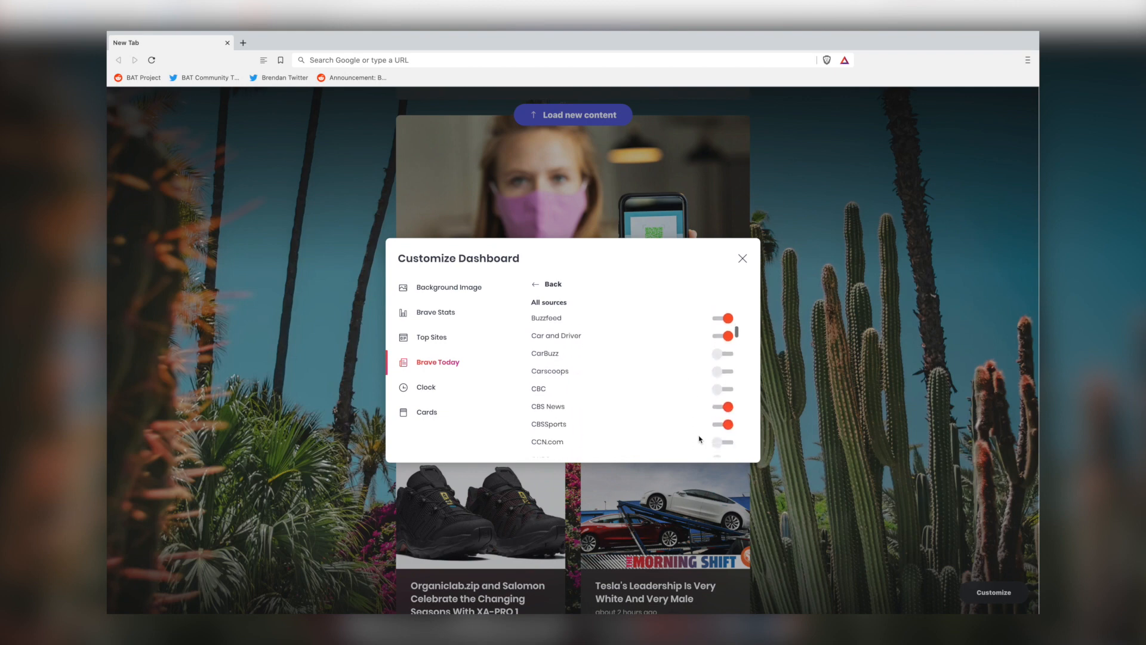
scroll(up, 3)
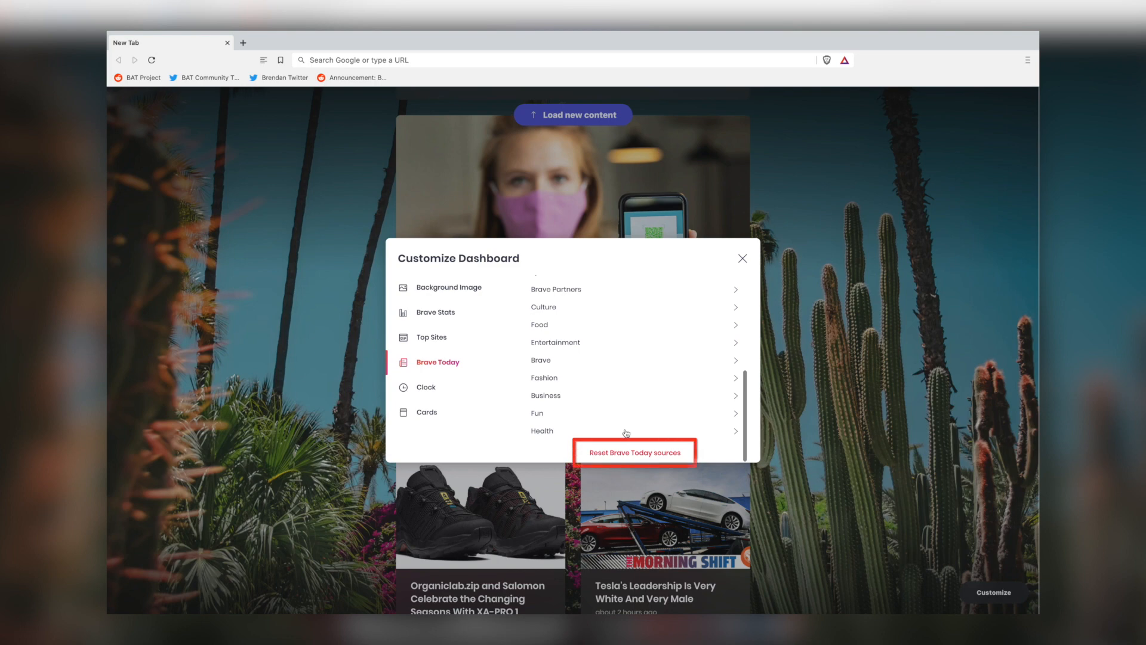
mouse_move(637, 459)
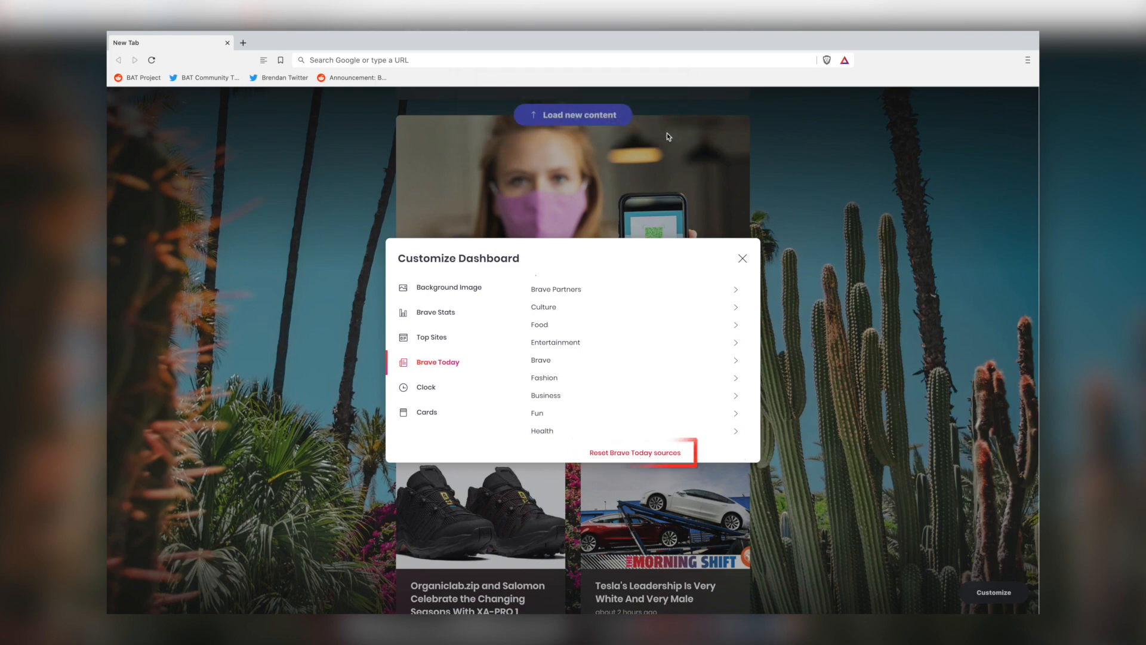
Scroll up and go back from All sources to the Brave Today categories overview
scroll(up, 3)
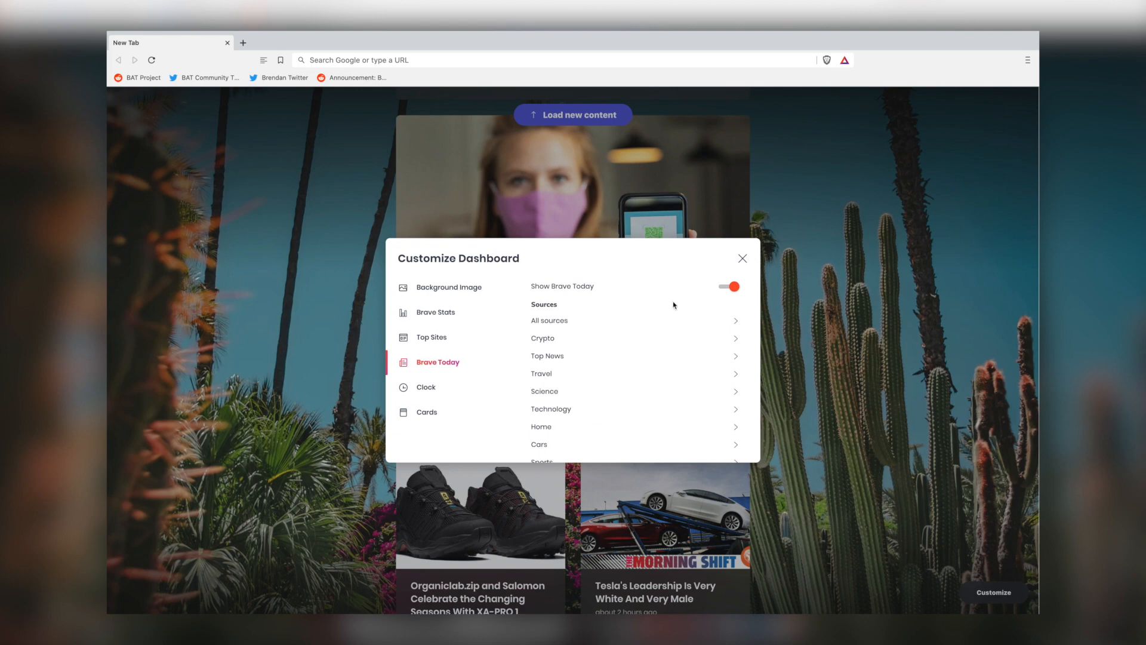
click(728, 286)
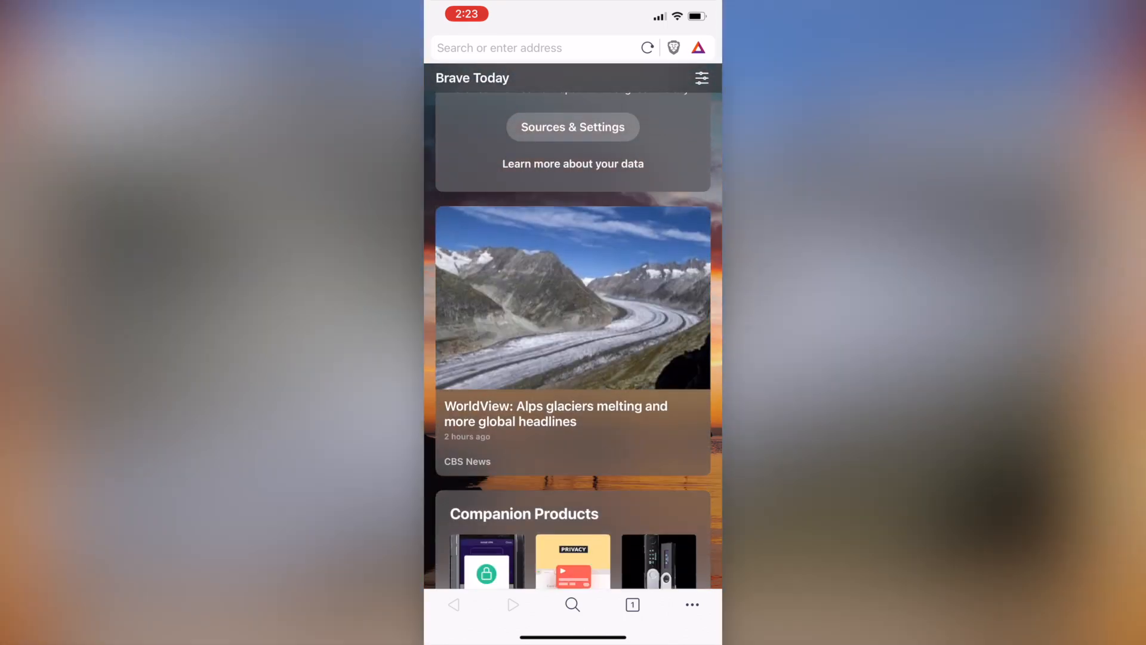
scroll(down, 3)
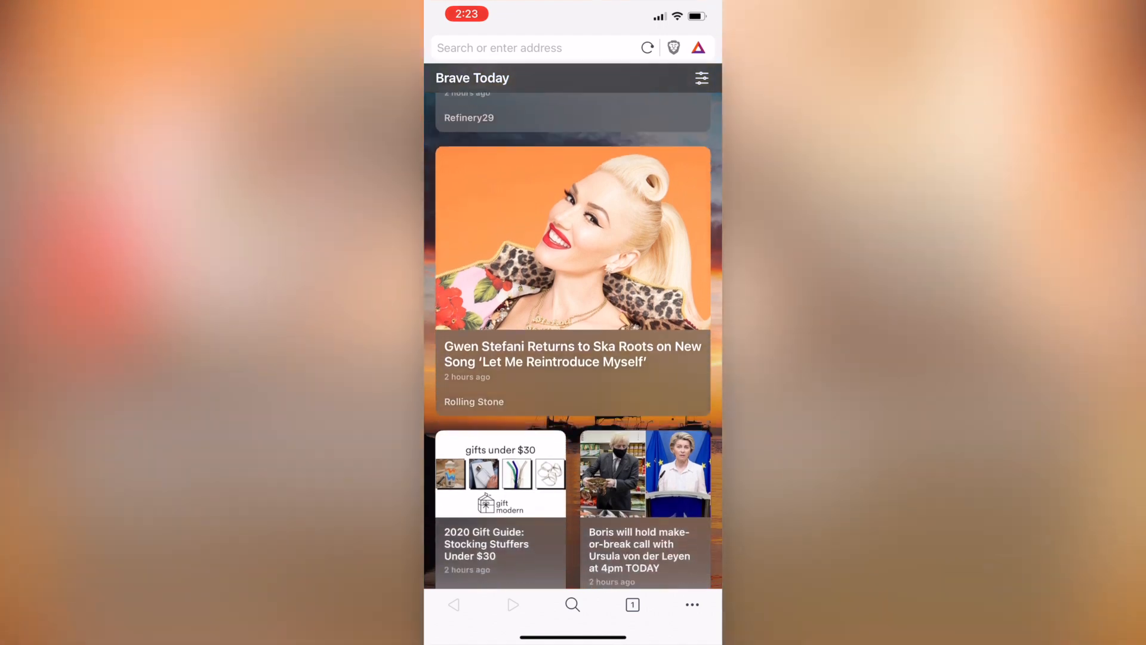
scroll(down, 3)
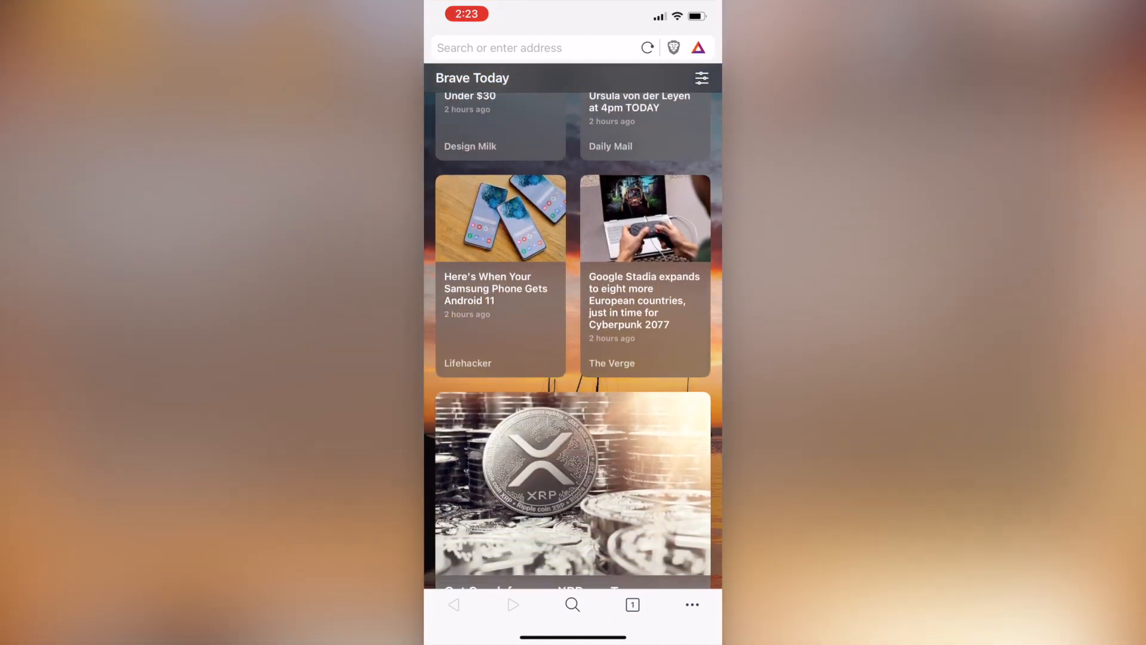